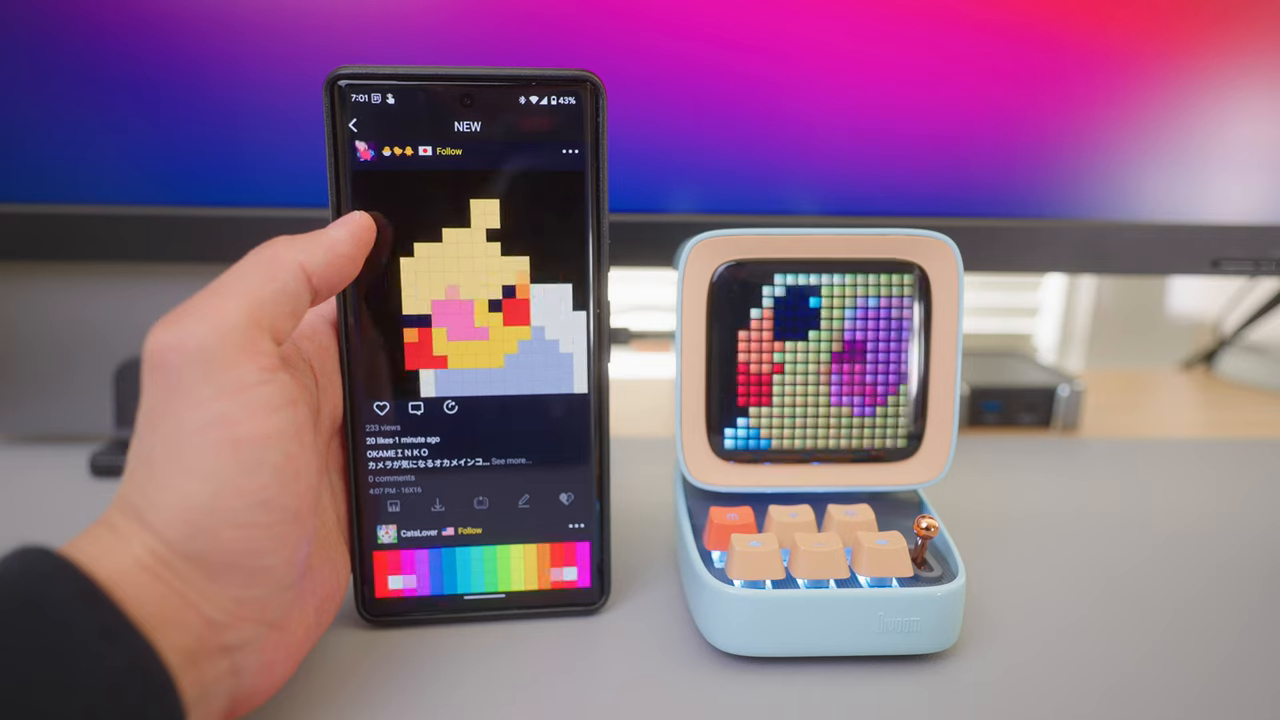
- Leave the OKAME INKO artwork post for the gallery, then tap onward
{"action": "left_click", "coordinate": [355, 124]}
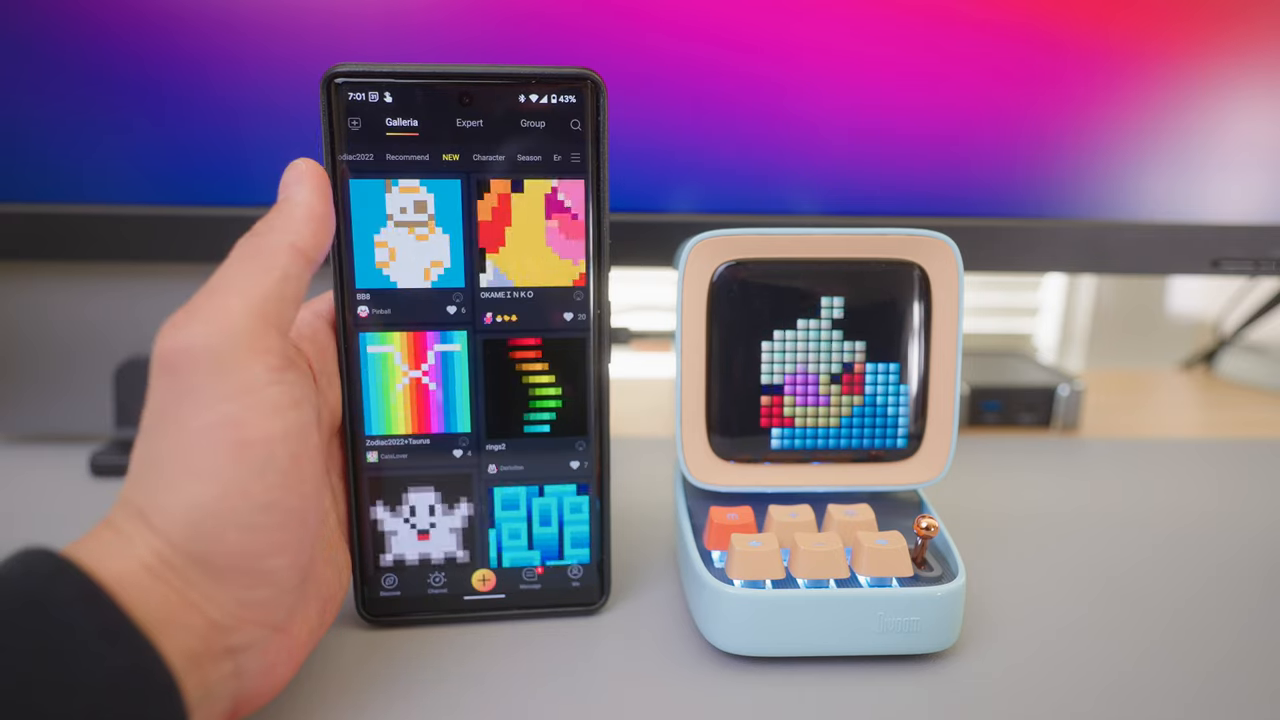
{"action": "left_click", "coordinate": [531, 385]}
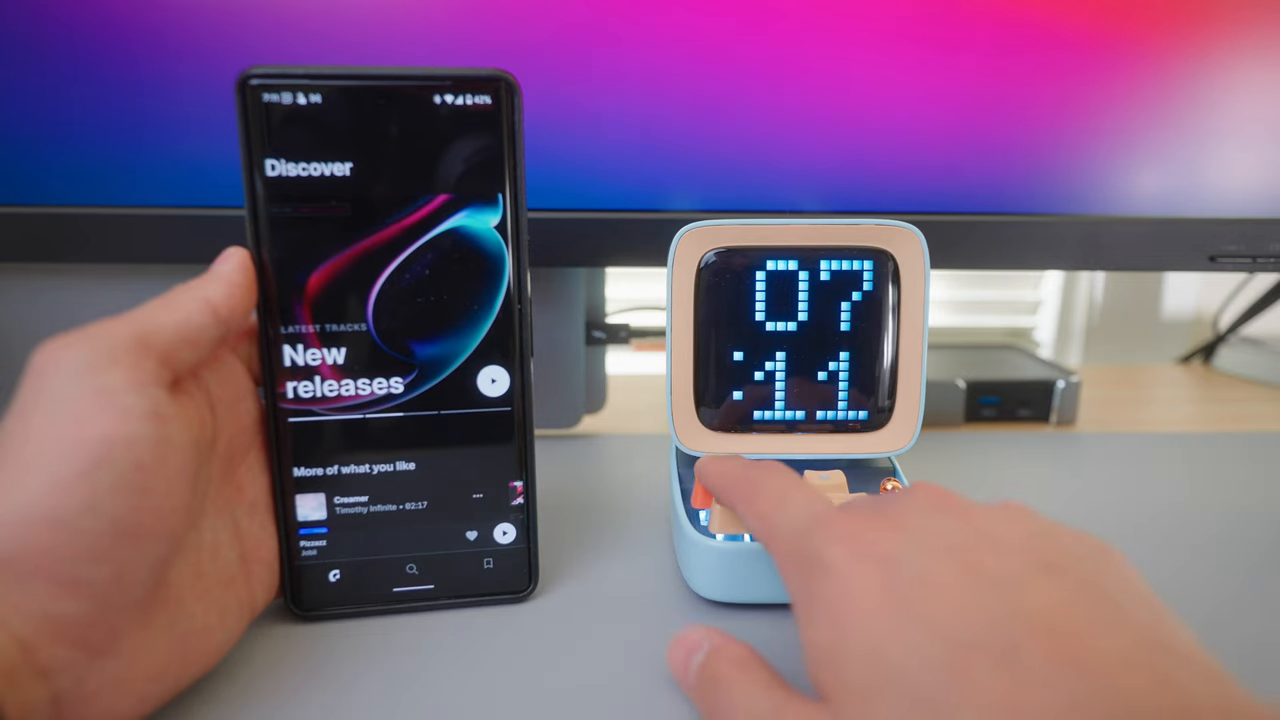
- Play Pizzazz by Jobli from 'More of what you like' on Discover
{"action": "left_click", "coordinate": [790, 490]}
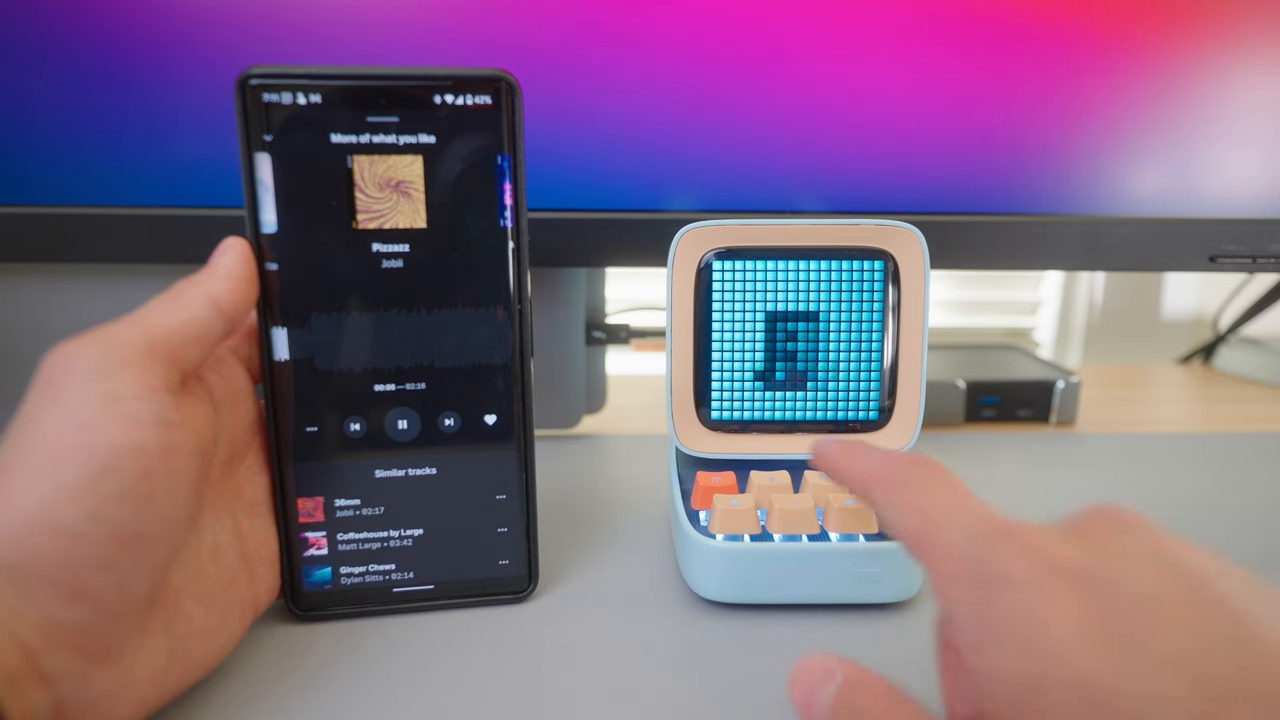
{"action": "left_click", "coordinate": [790, 490]}
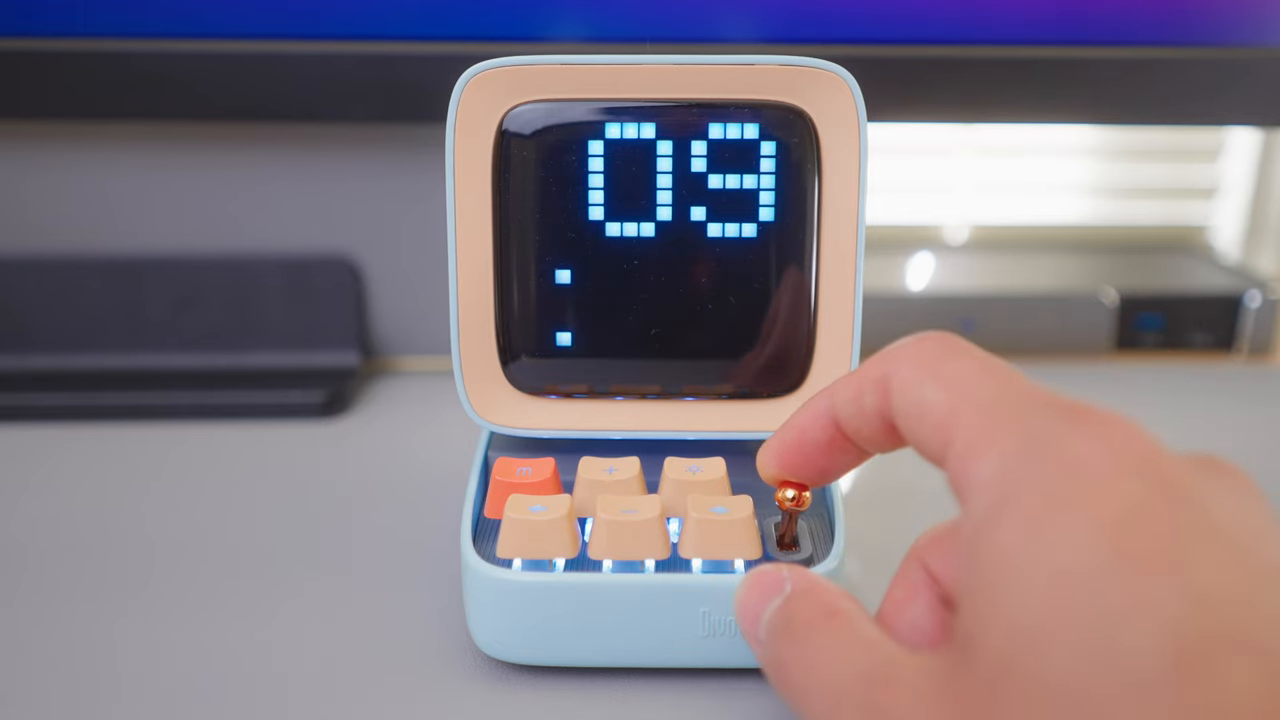
- Push the Ditoo joystick to show the 06:59 clock face
{"action": "left_click_drag", "start_coordinate": [790, 490], "coordinate": [790, 530]}
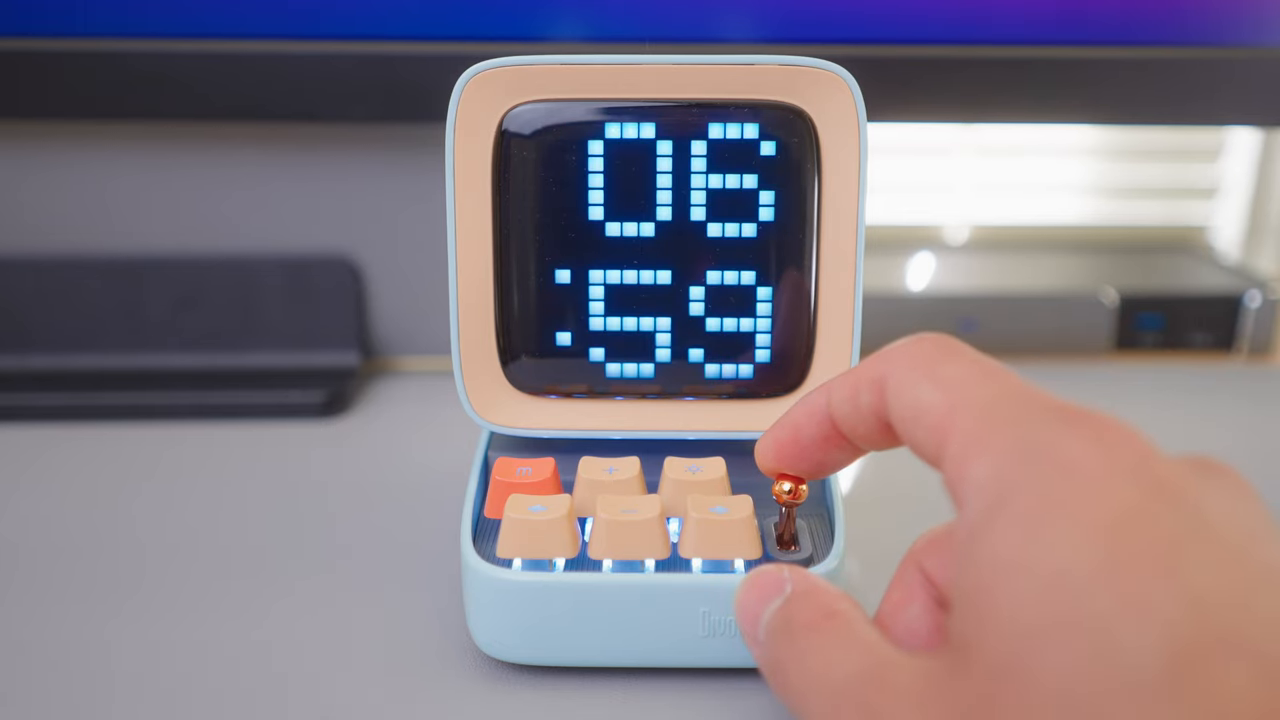